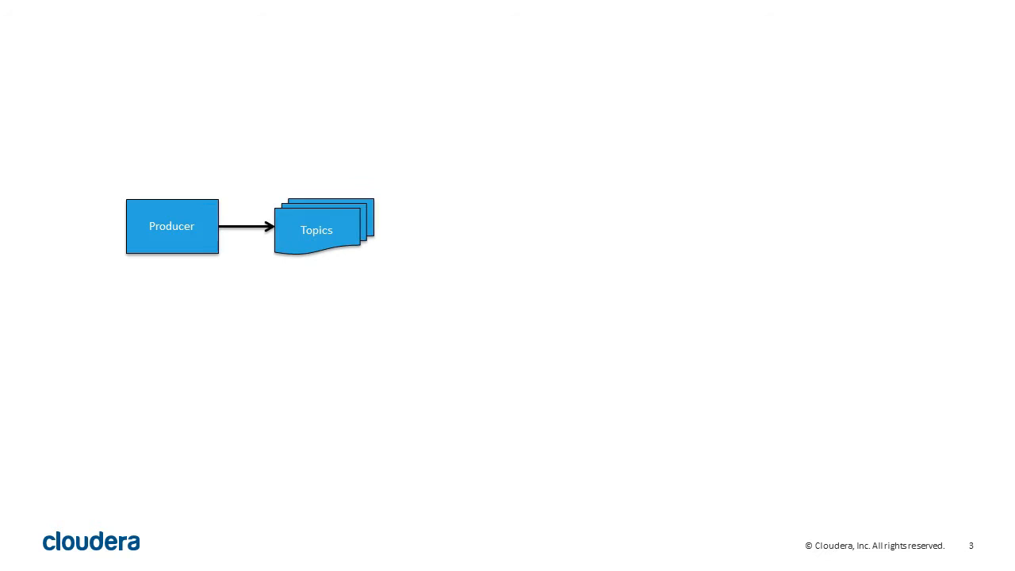
Advance from slide 3 to slide 10, where Broker 2 gains a second leader partition.
key(right)
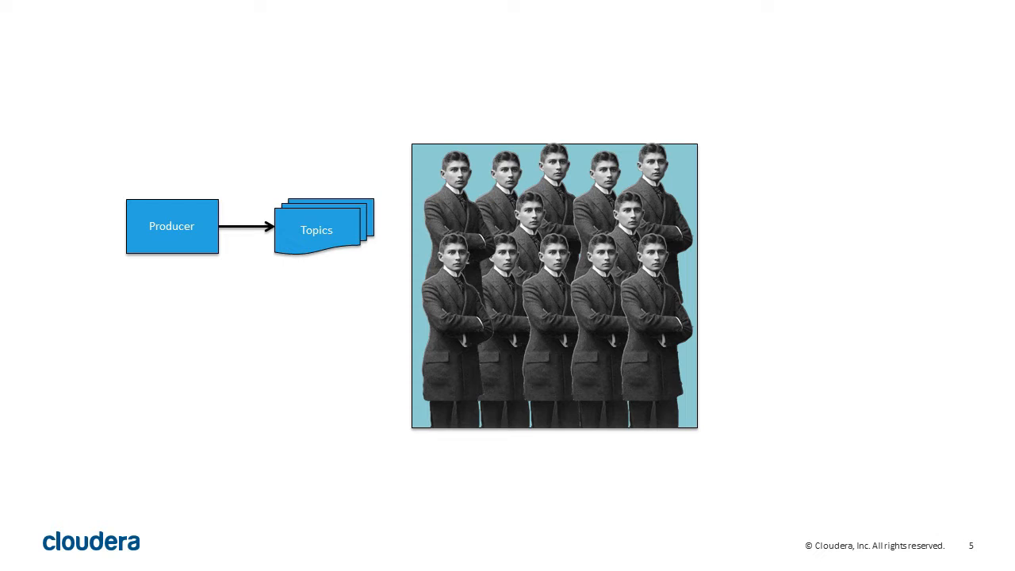
key(right)
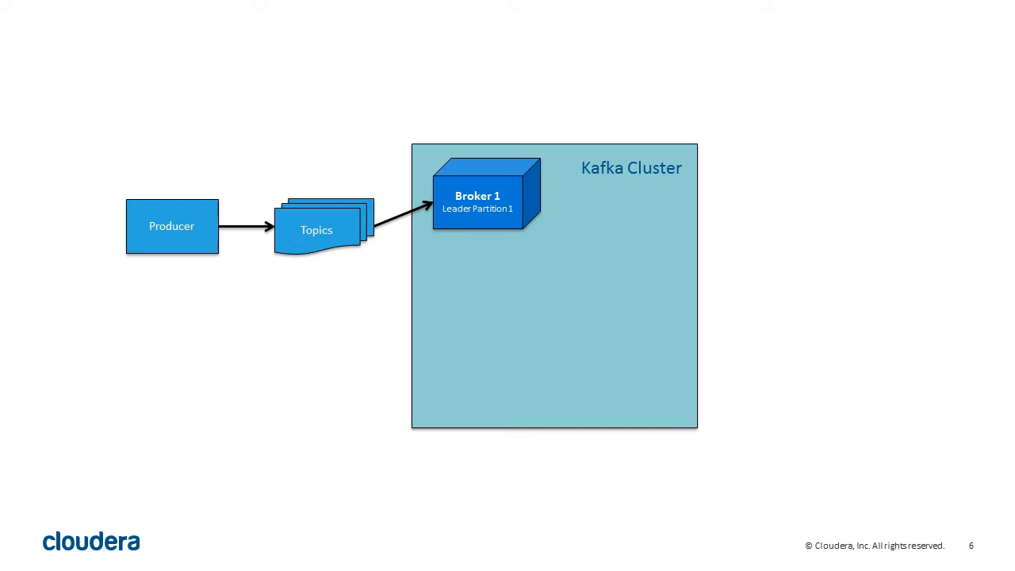
key(right)
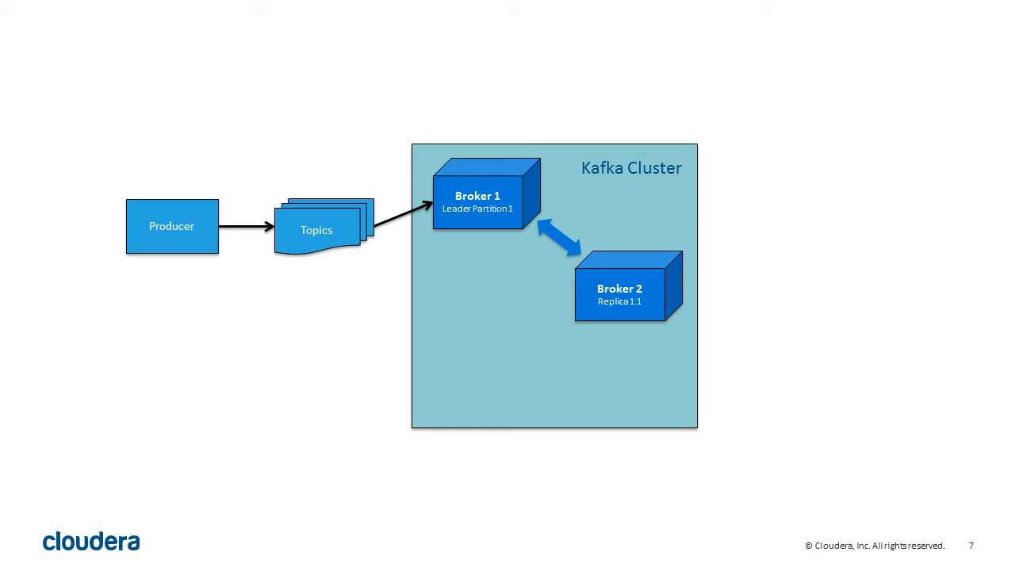
key(right)
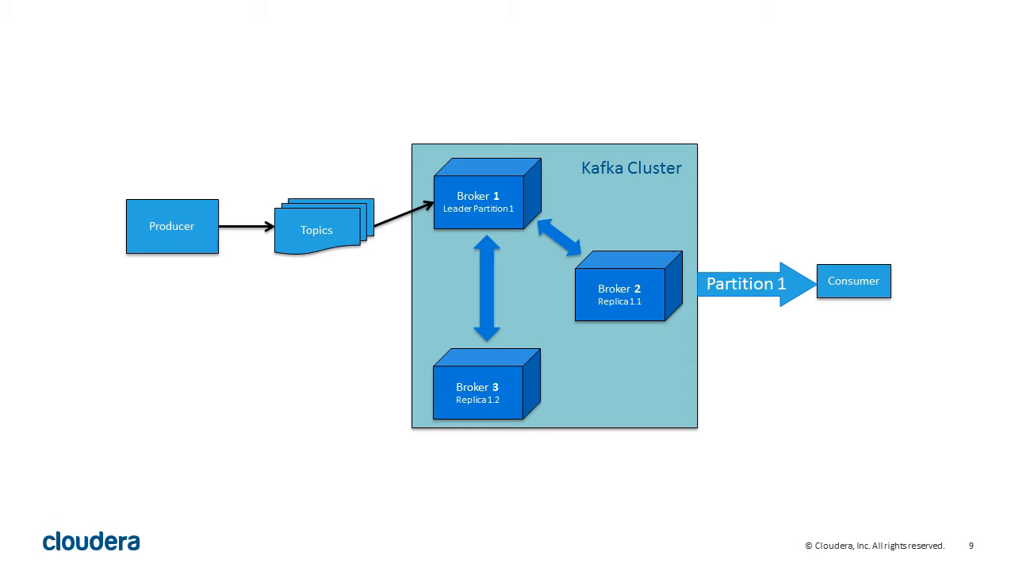
key(Right)
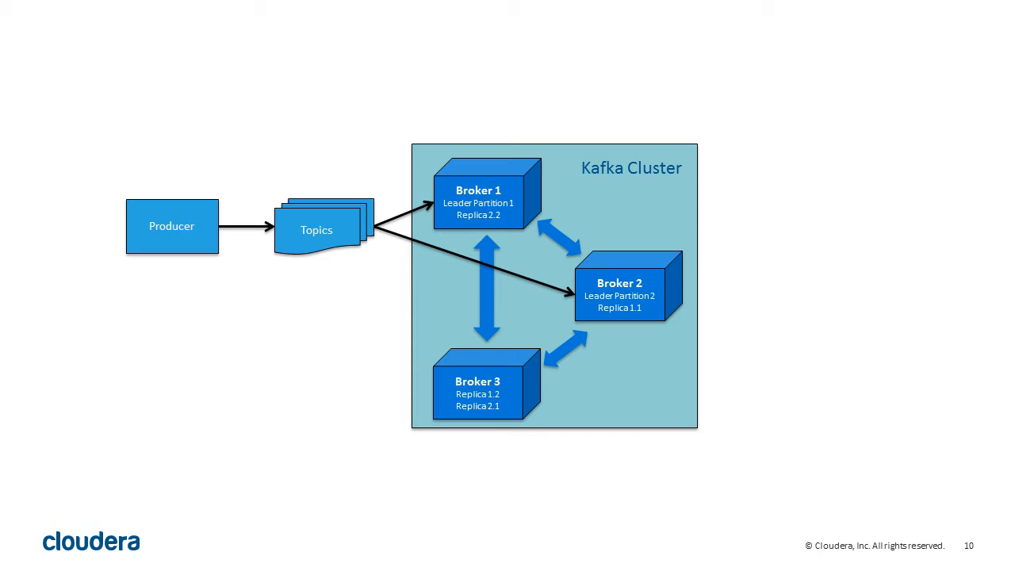
Advance past the two-producer diagram to slide 13 with three figures on blue.
key(right)
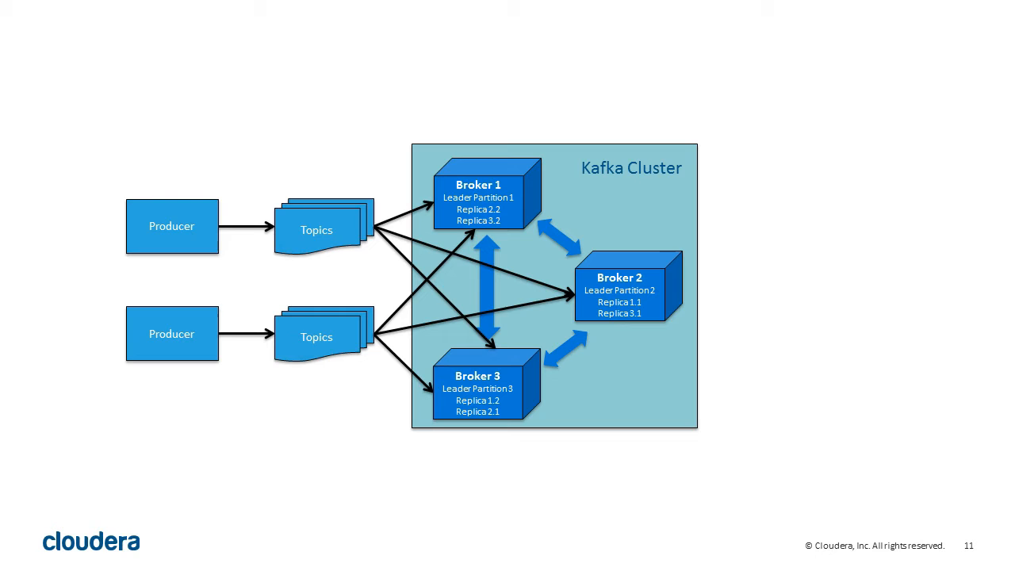
key(right)
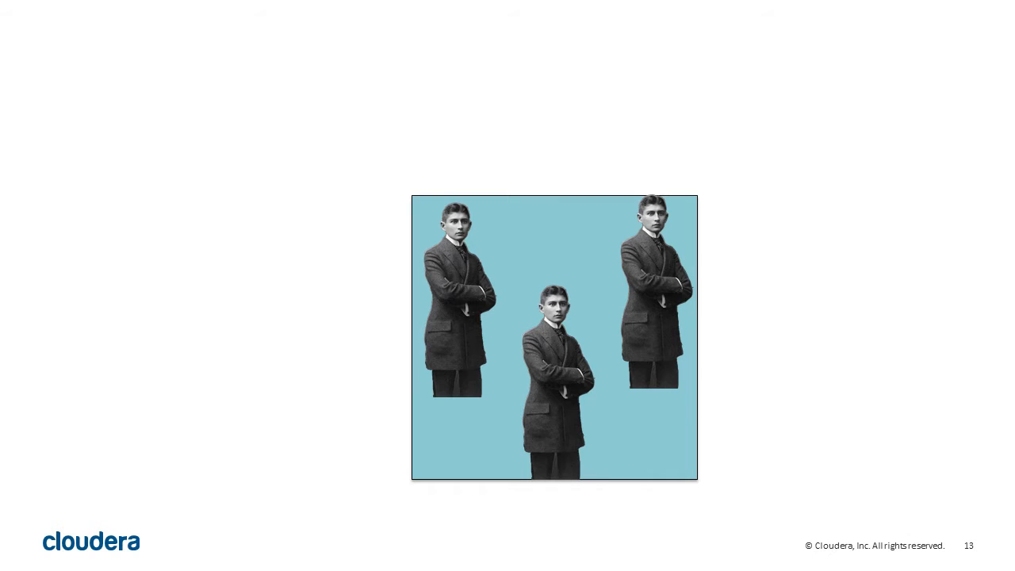
Advance through the SUCCESS slide to slide 15, 'Imbalance Type One: Loss of Service'.
key(Right)
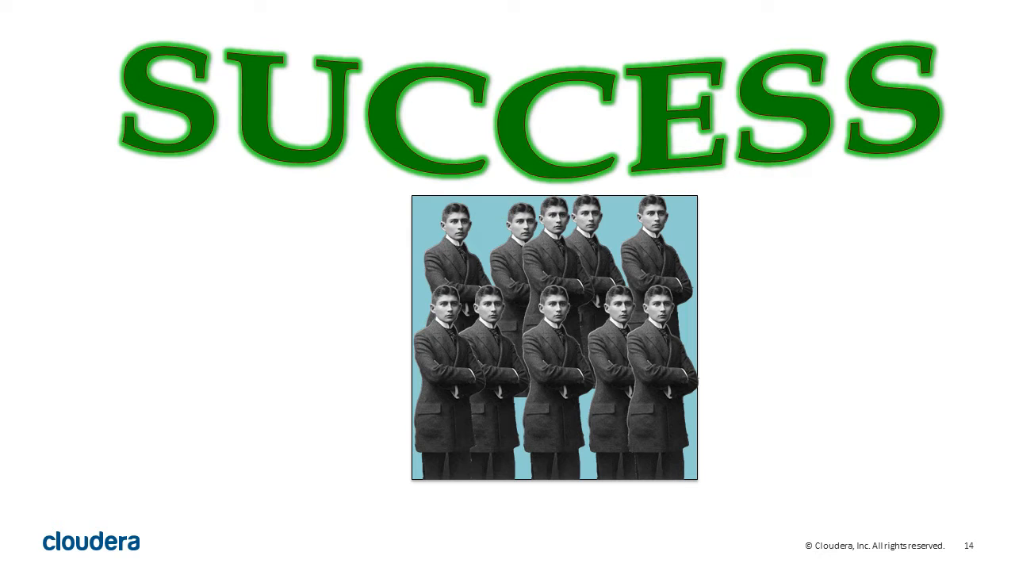
key(Right)
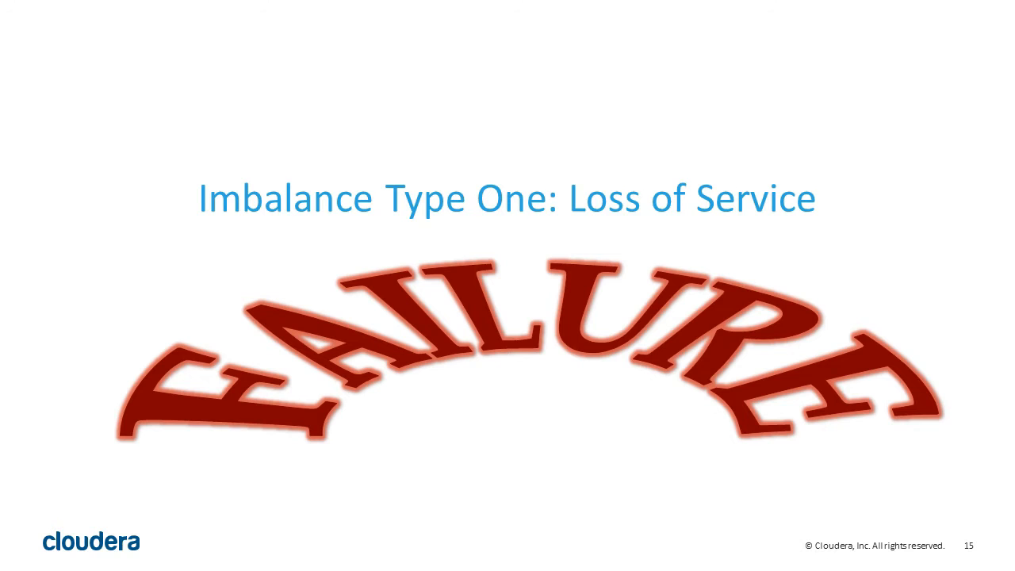
Advance through the Broker 2 and 3 slide to slide 19, Broker 1 rejoining.
key(Right)
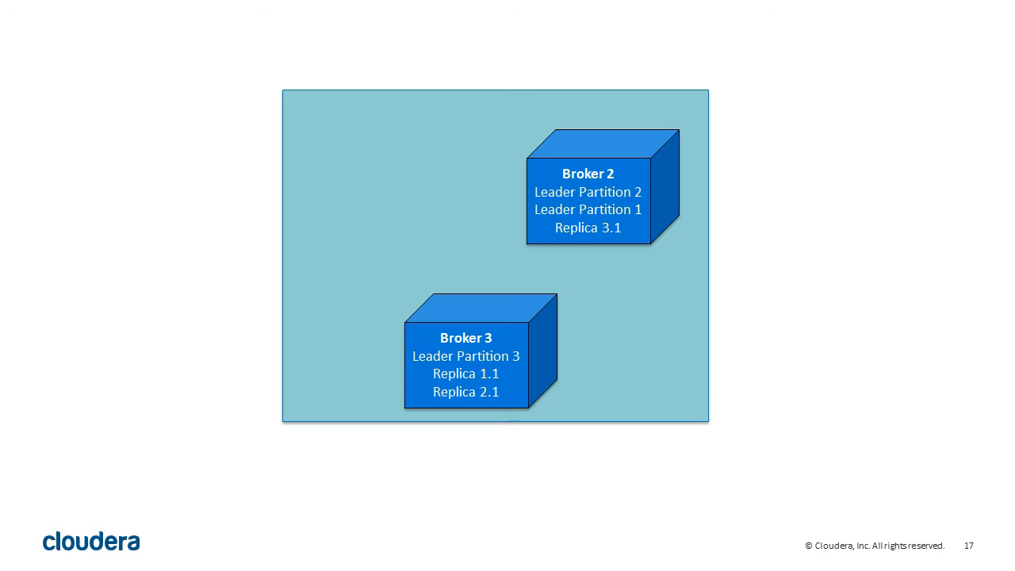
key(Right)
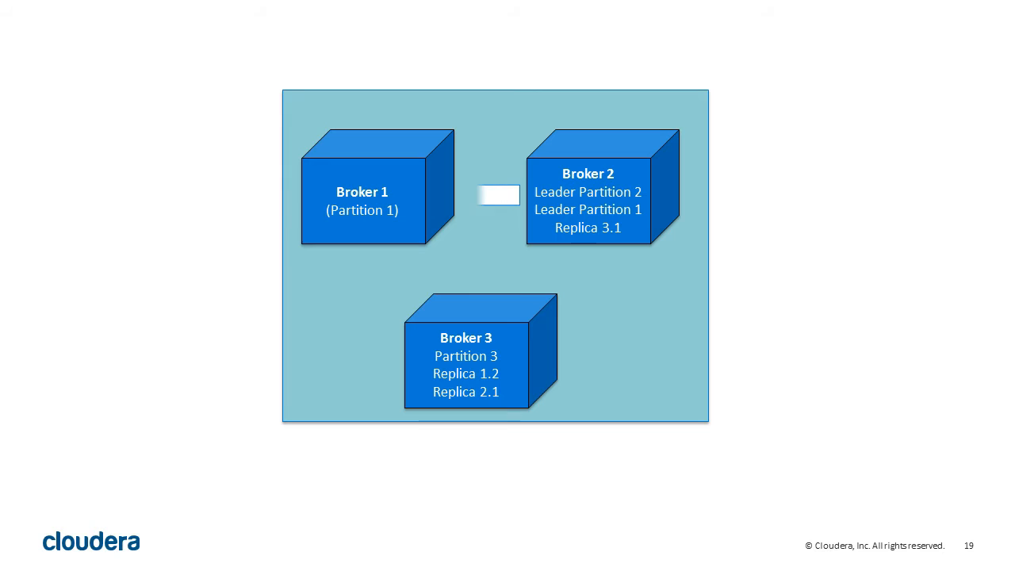
Advance through the kafka.request.required.acks = -1 slide to the slide 22 SUCCESS crowd.
key(right)
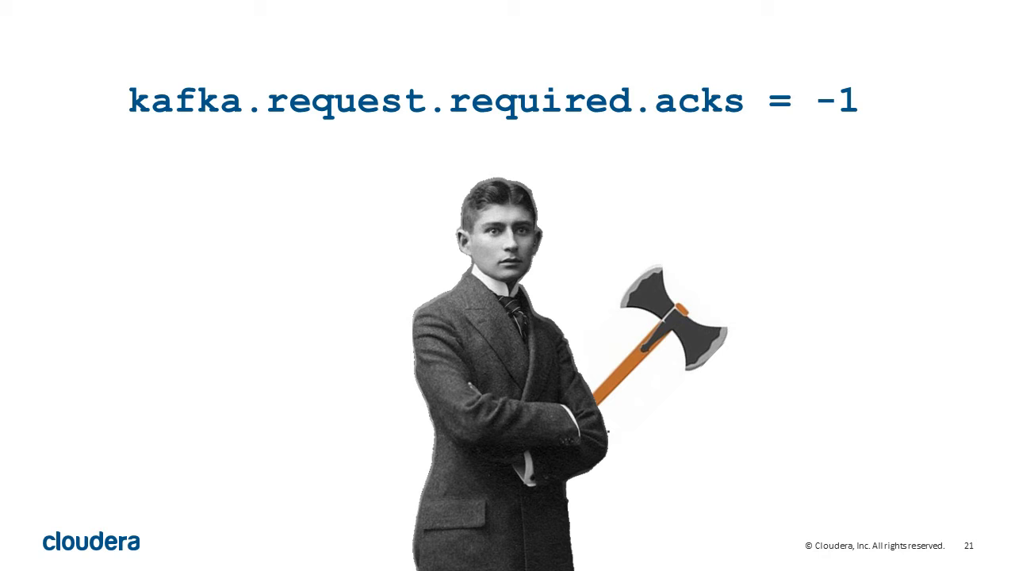
key(right)
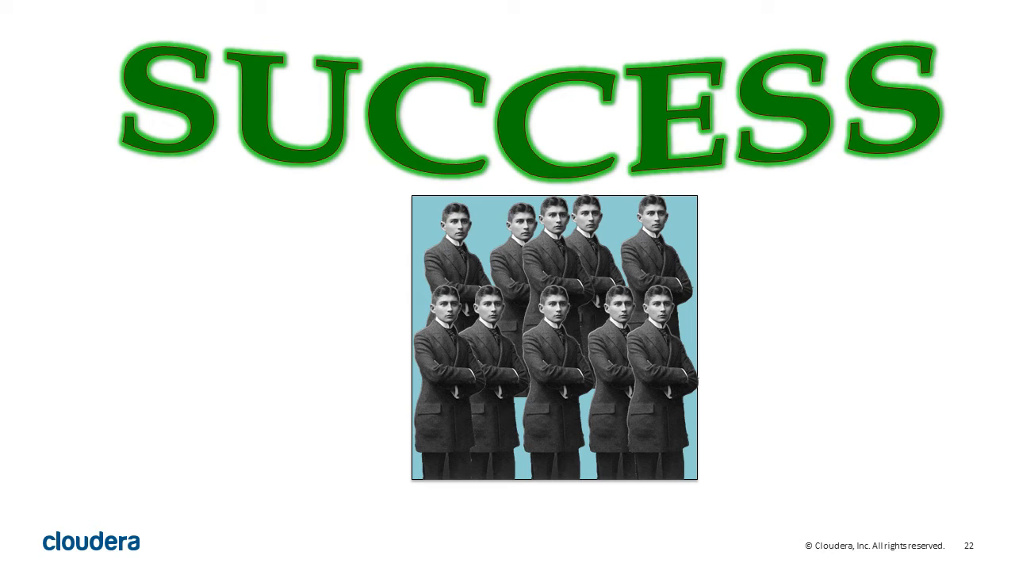
Advance through the 50P and 150P broker slides to slide 25, adding Broker 4.
key(Right)
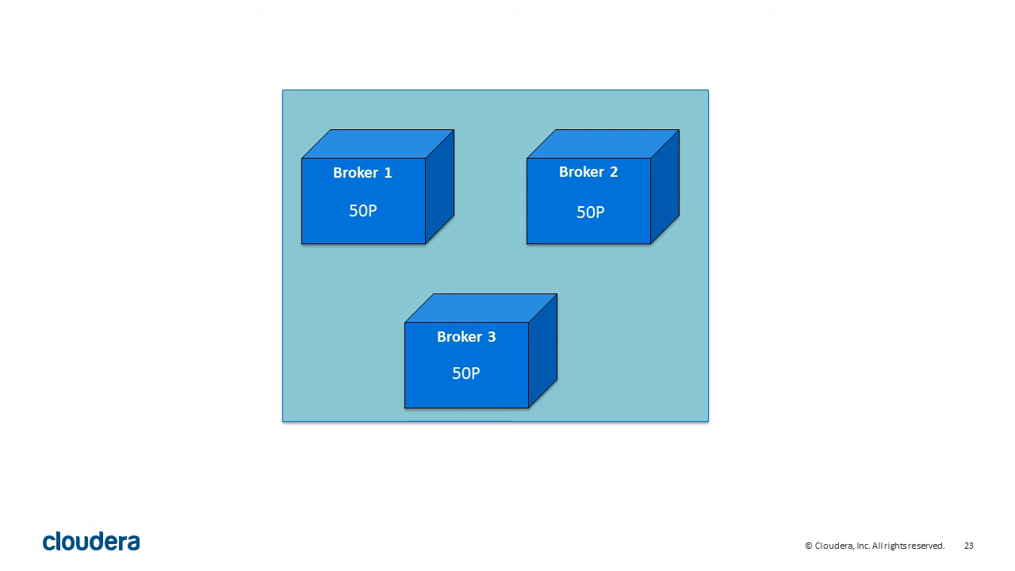
key(Right)
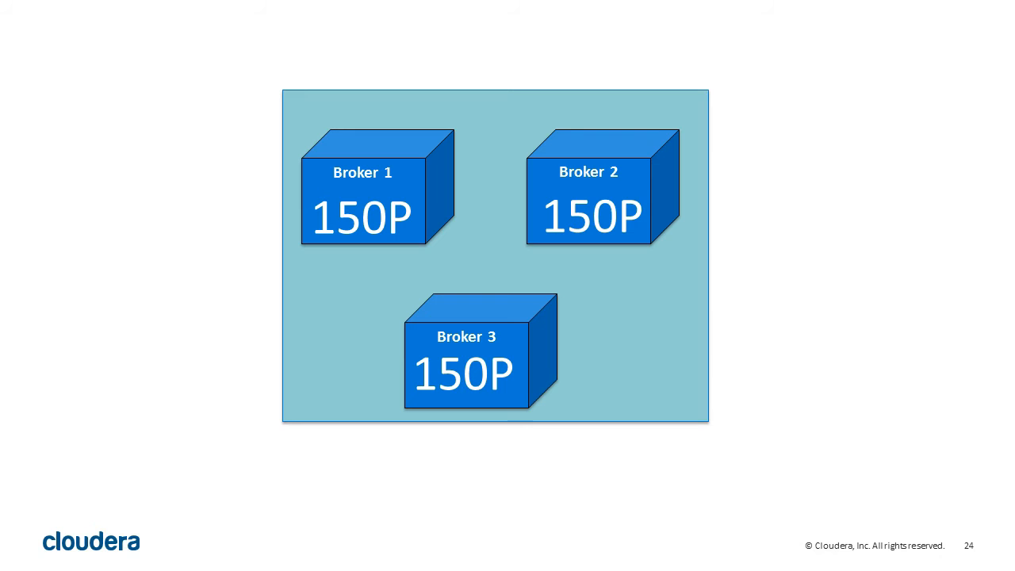
key(Right)
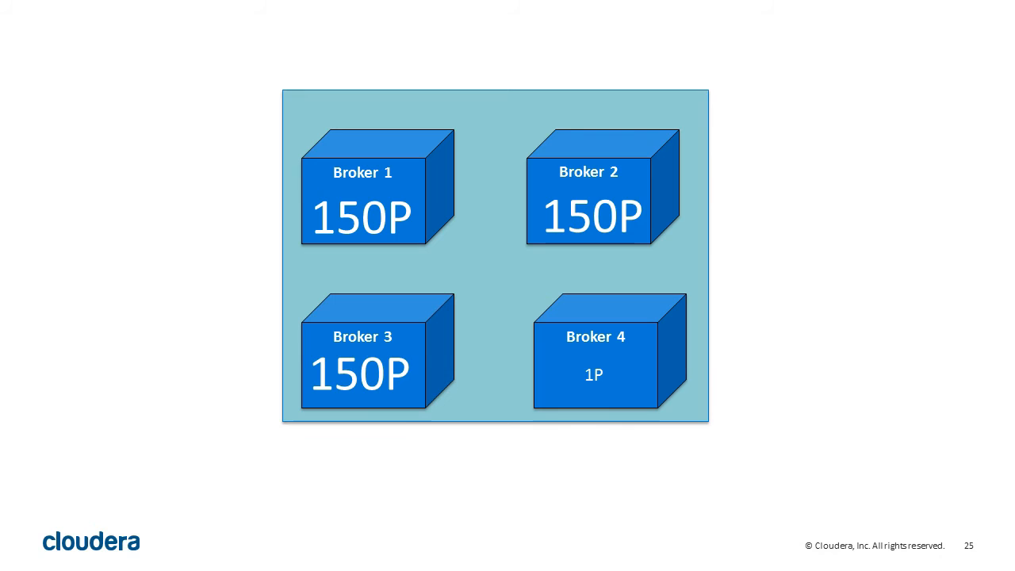
Advance through the Partition Reassignment slides to the kafka-reassign-partitions.sh --generate command slide.
key(Right)
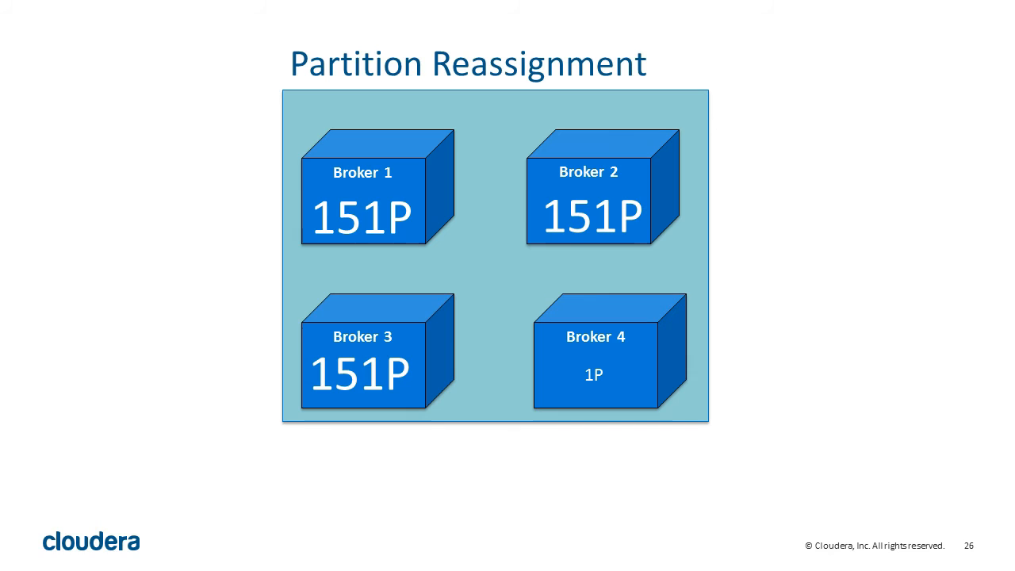
key(right)
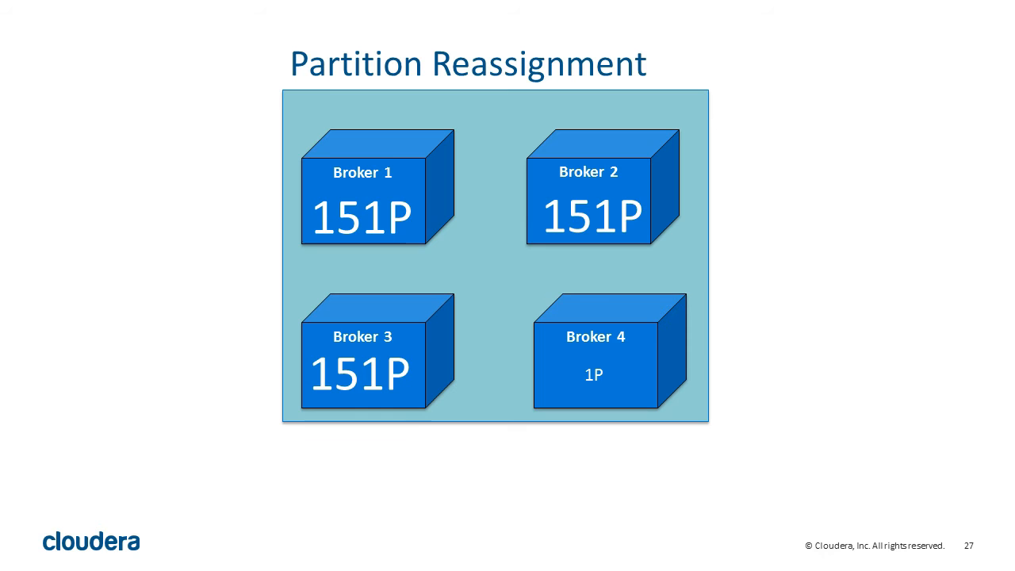
key(right)
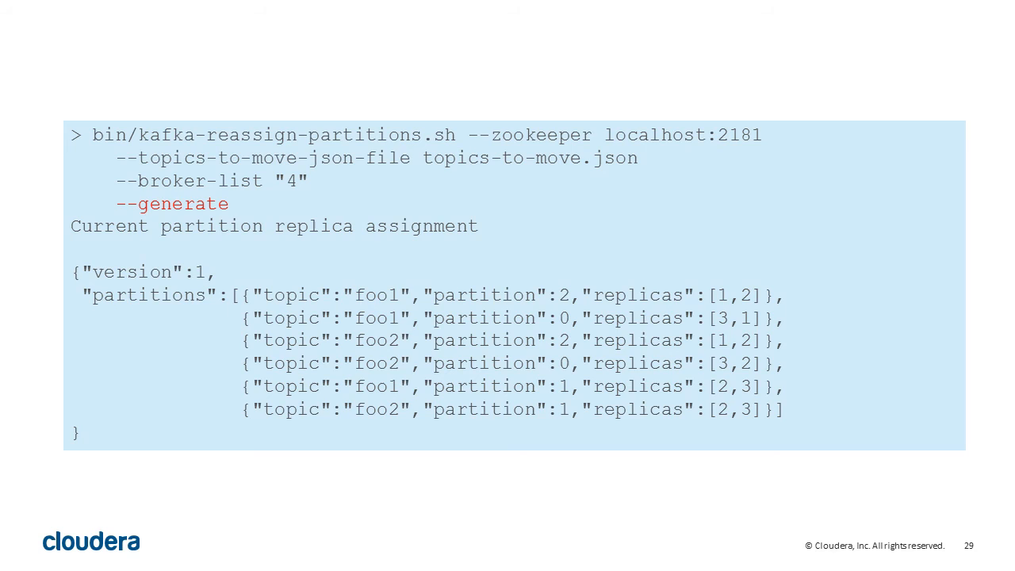
Advance through the proposed JSON and --execute slides to slide 32's reassignment arrows.
key(right)
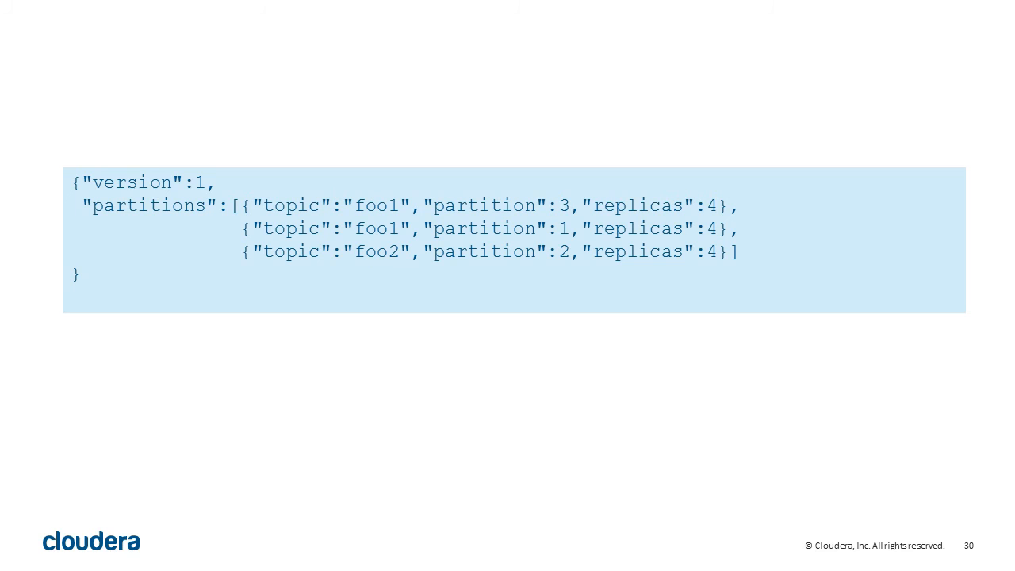
key(right)
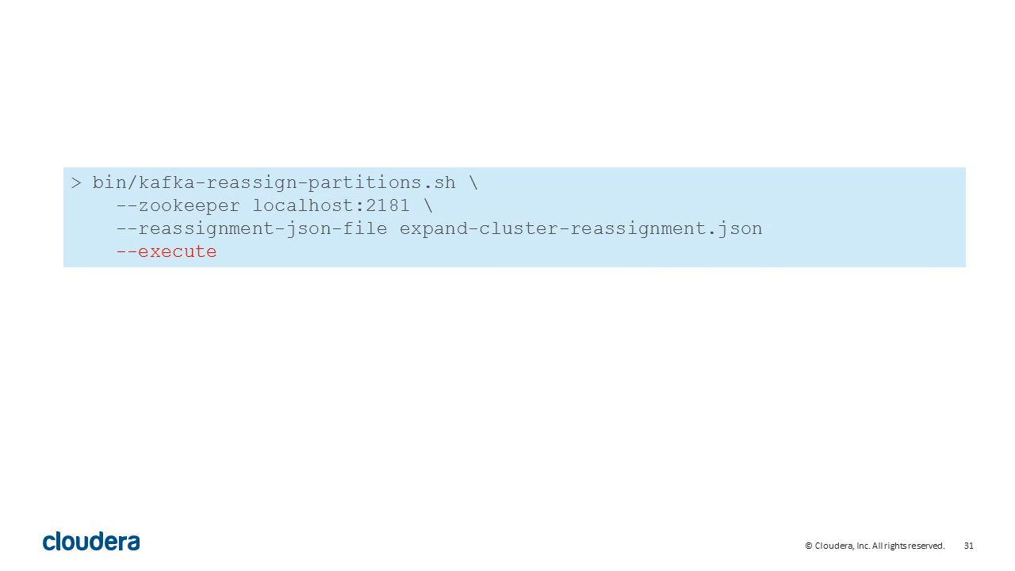
key(Right)
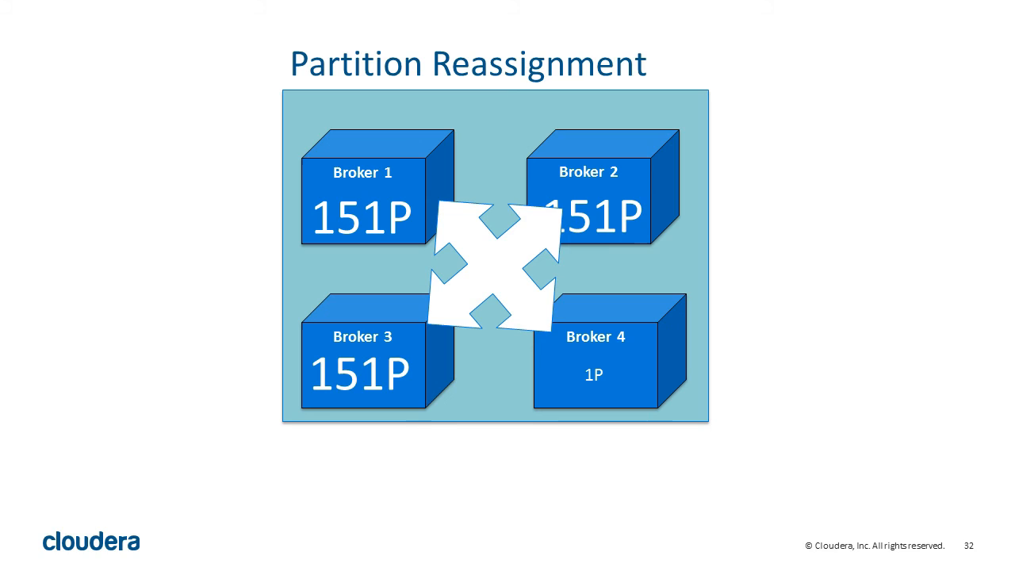
Advance through the balanced 115P and 'Do not procrastinate' slides to slide 35.
key(right)
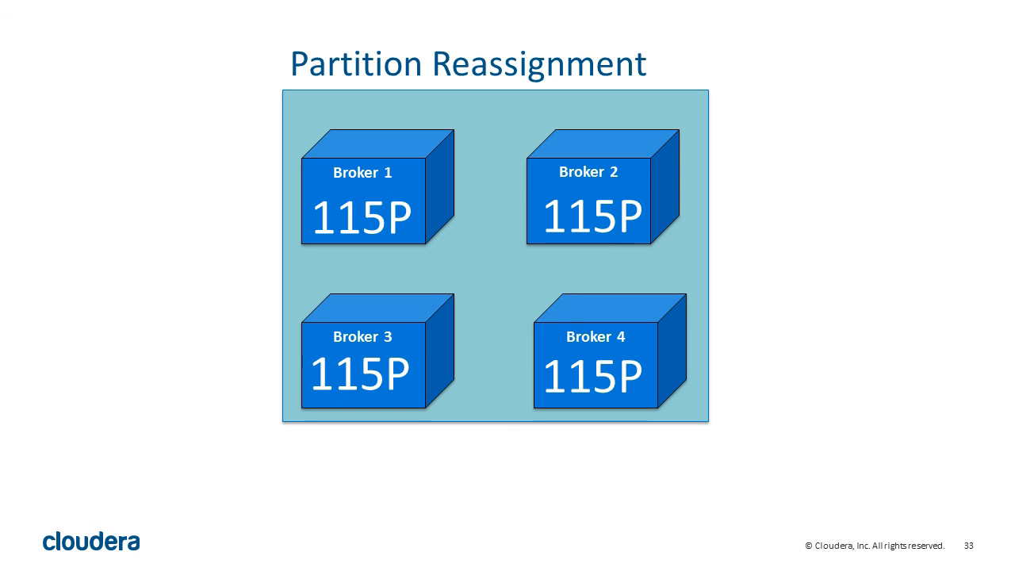
key(right)
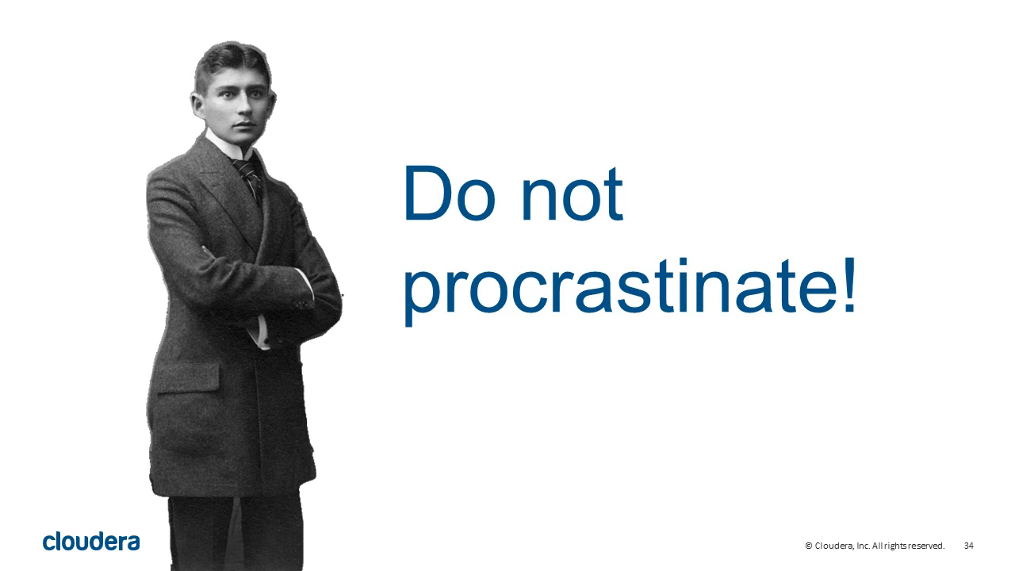
key(Right)
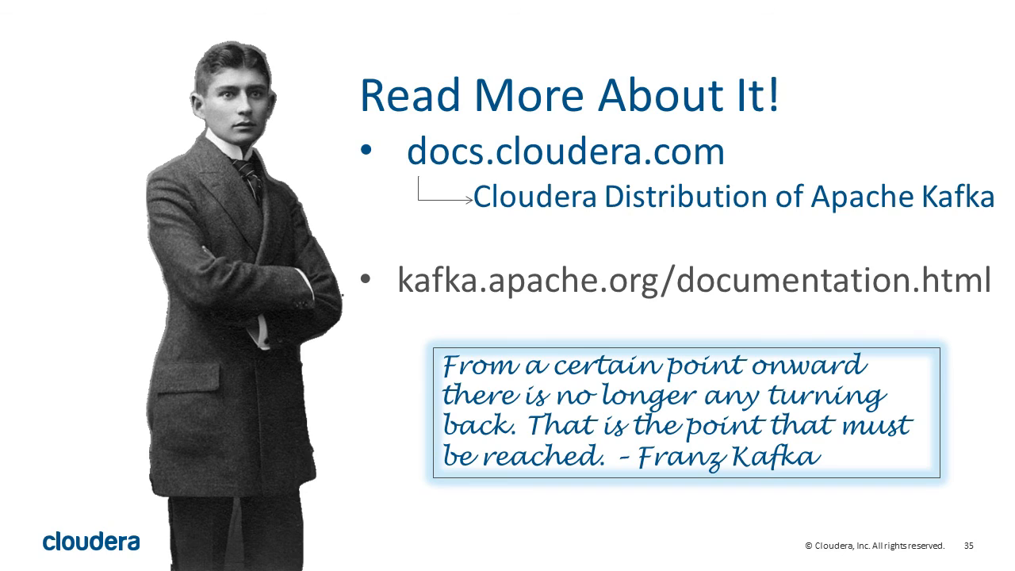